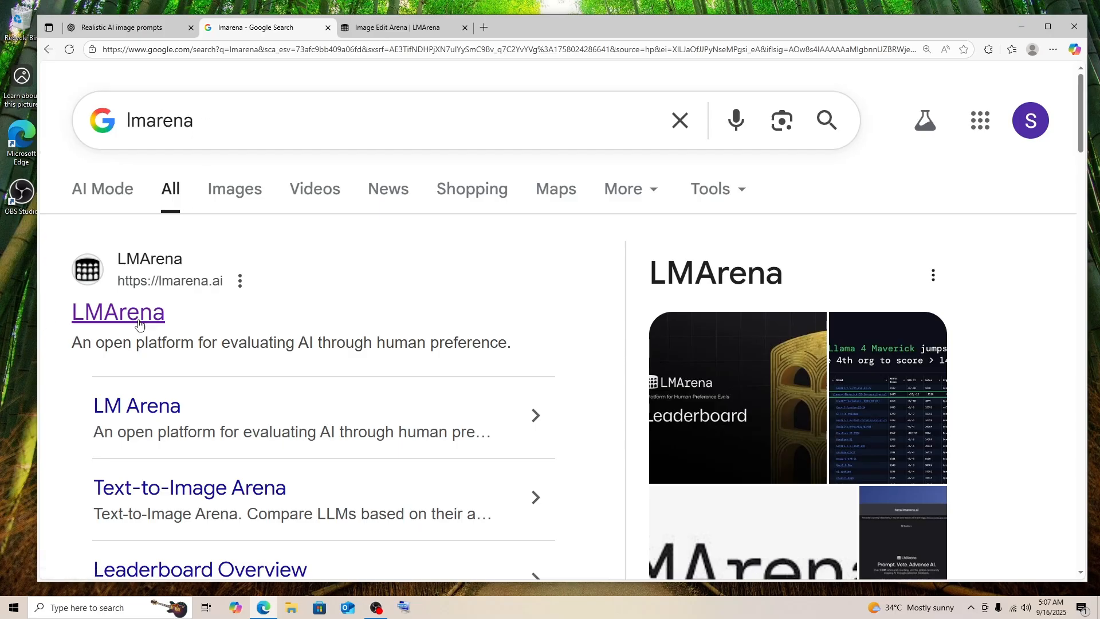
- Go from the Google results for 'lmarena' to the LMArena homepage at lmarena.ai
left_click(118, 312)
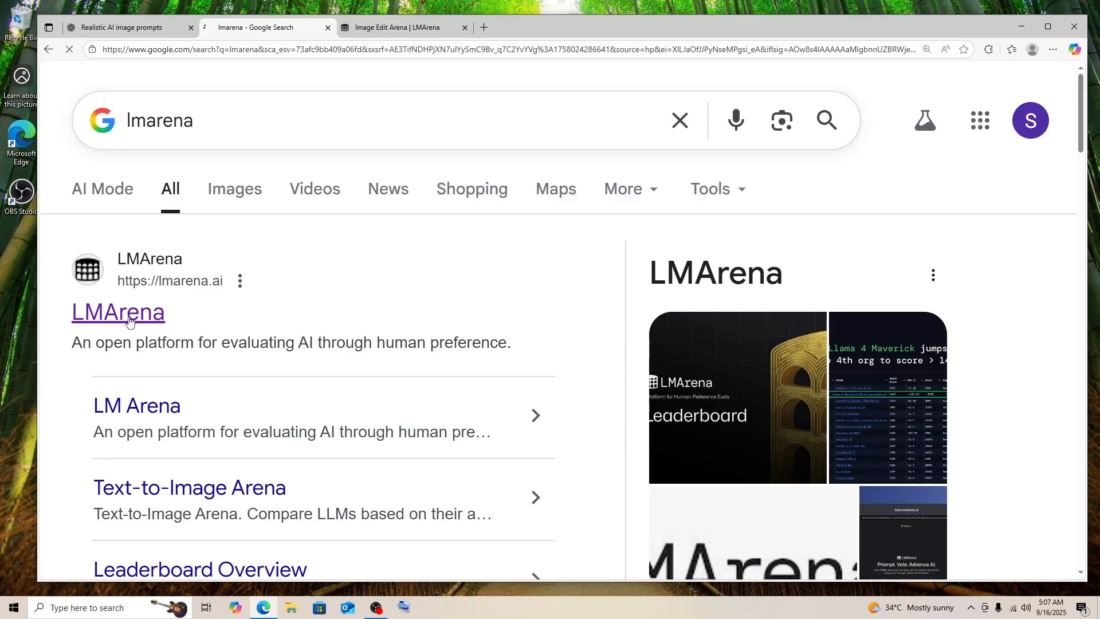
left_click(118, 312)
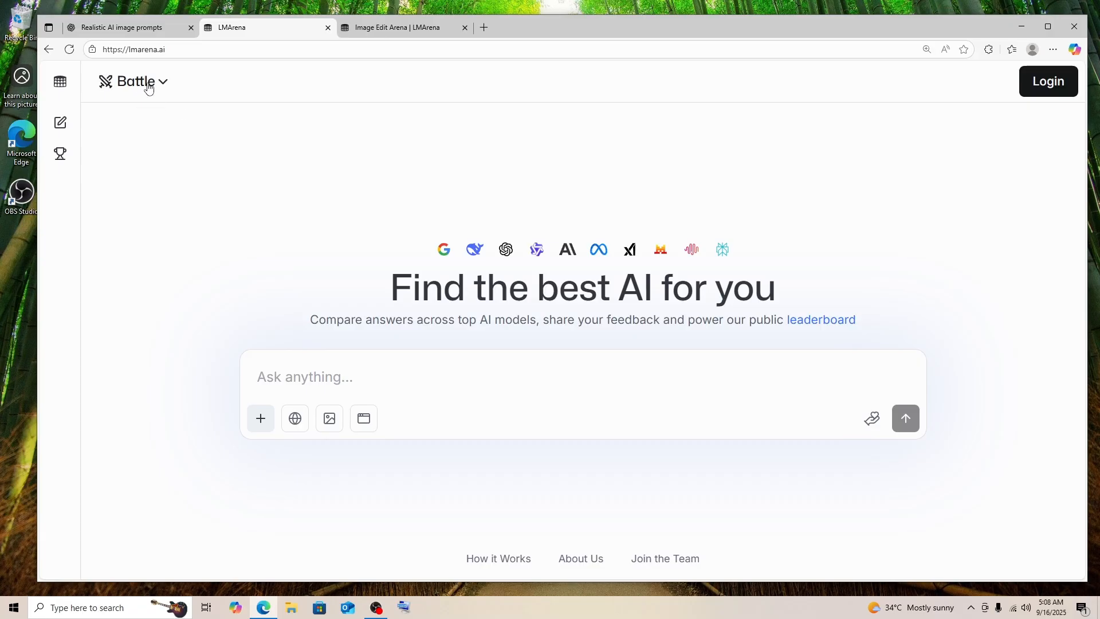
- Switch to Direct Chat in image-generation mode with seedream-4 as the model
left_click(133, 81)
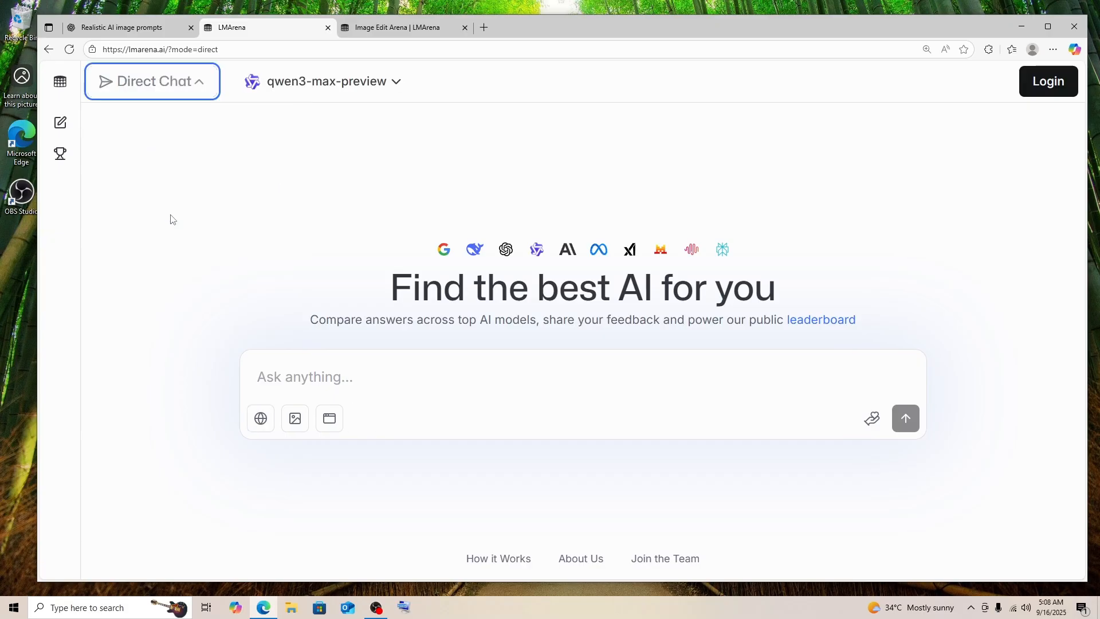
mouse_move(295, 418)
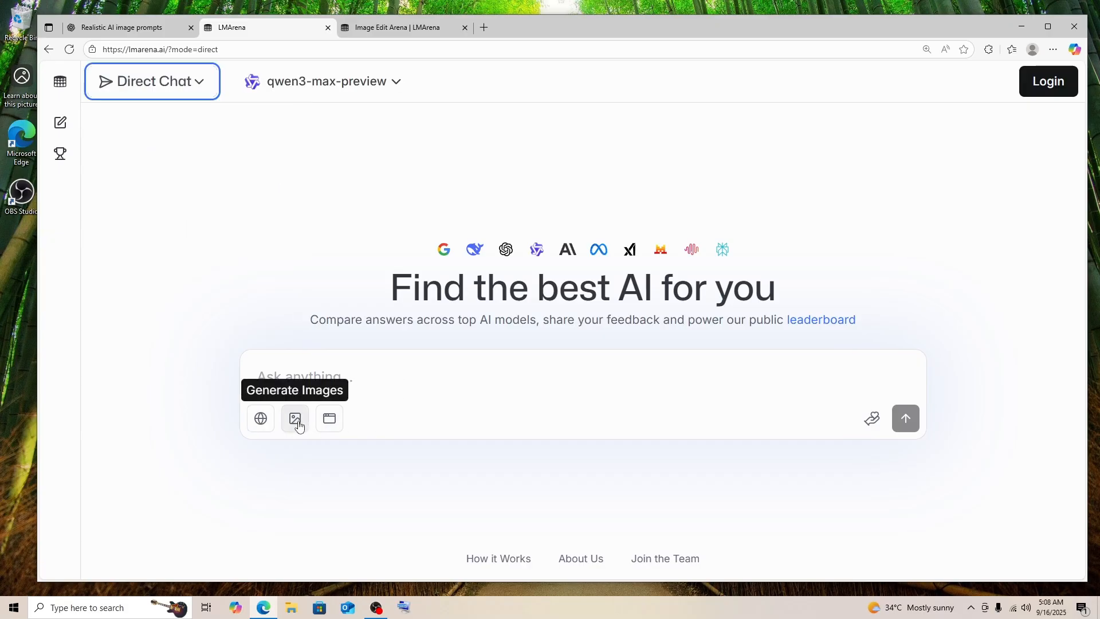
left_click(294, 418)
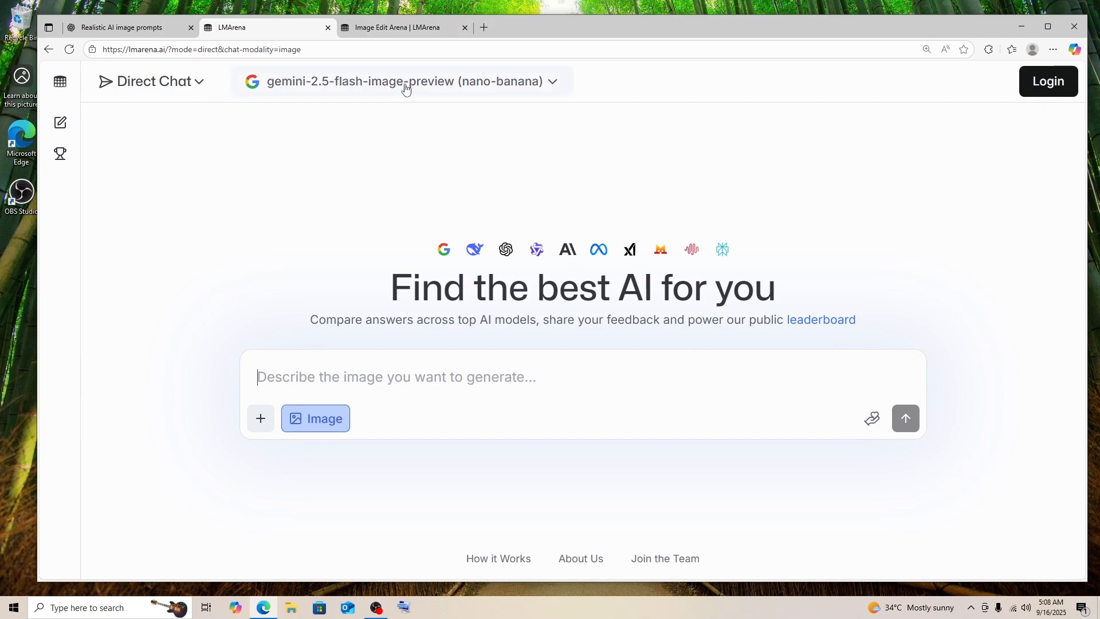
left_click(403, 81)
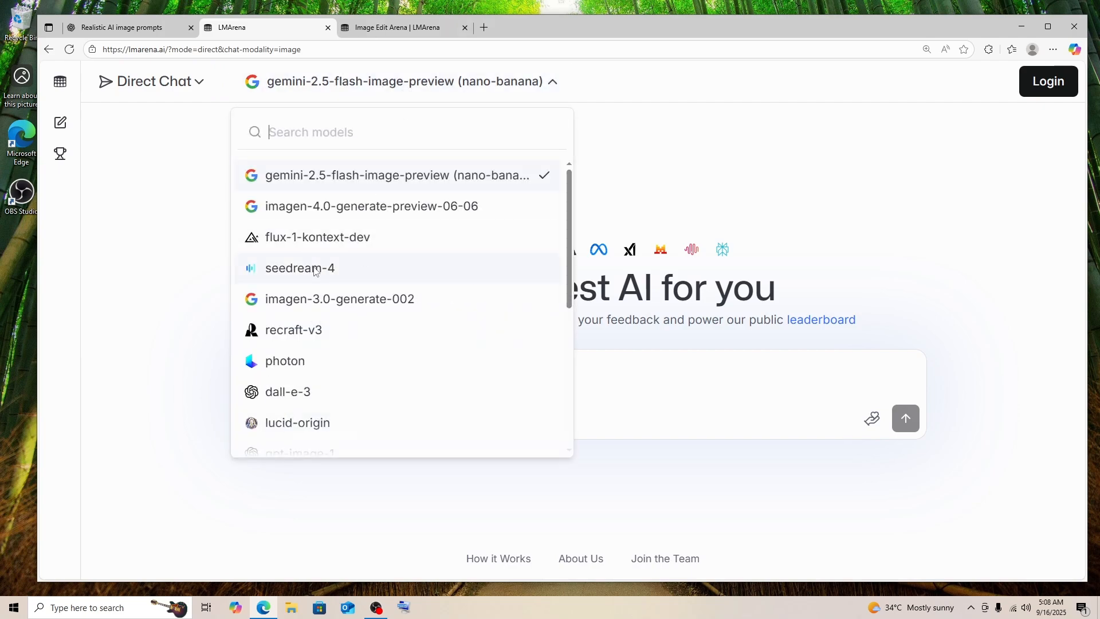
left_click(299, 268)
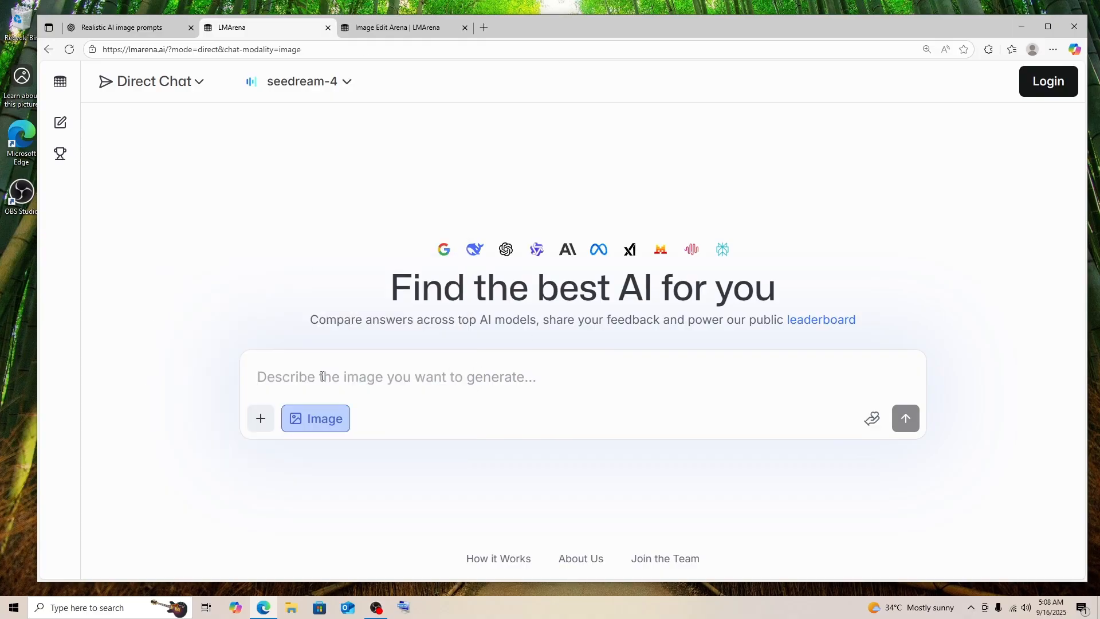
- Submit the prompt 'A realistic photo of a mountain lake at sunrise...' and agree to the Terms of Use
type("A realistic photo of a mountain lake at sunrise, crystal-clear water reflecting snow-capped peaks, mist rising above the surface, and pine trees along the shore. Captured with a DSLR camera, ultra-high detail.")
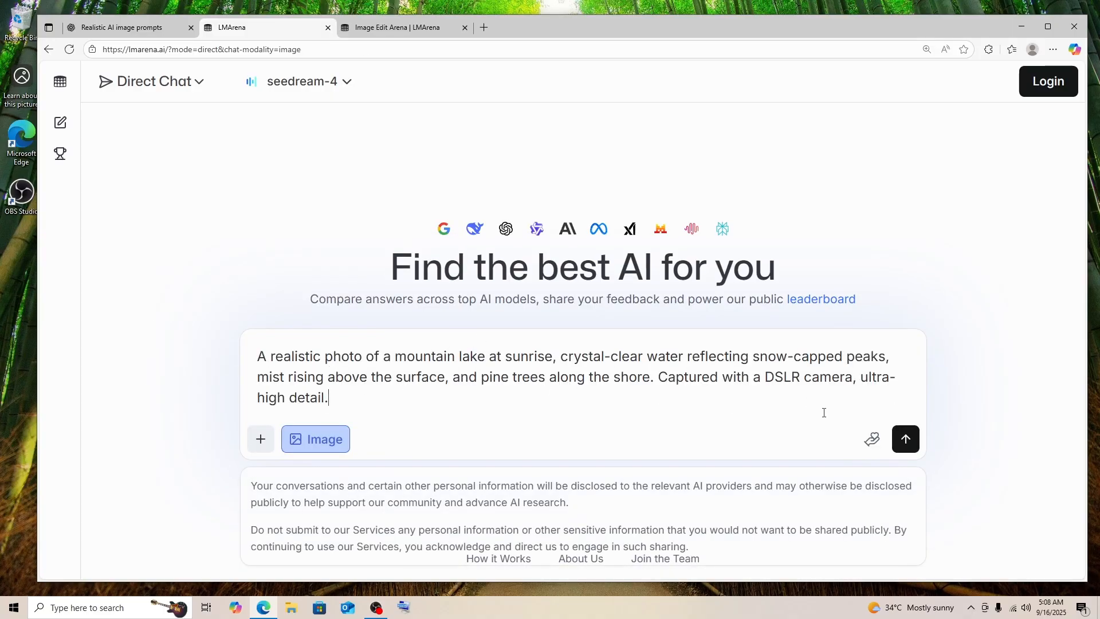
left_click(906, 439)
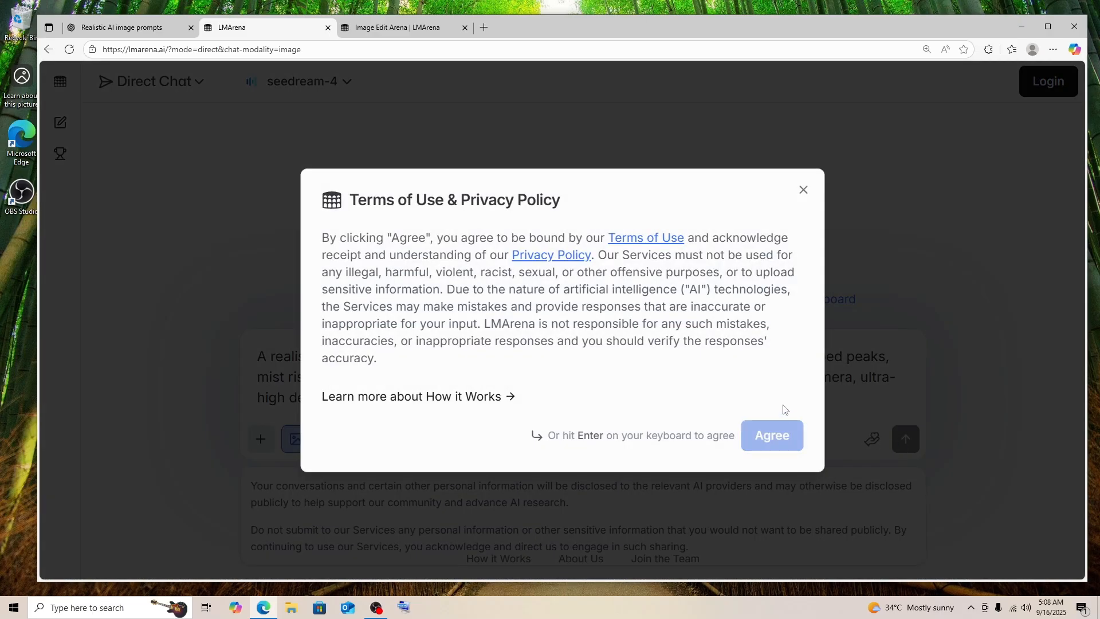
left_click(770, 436)
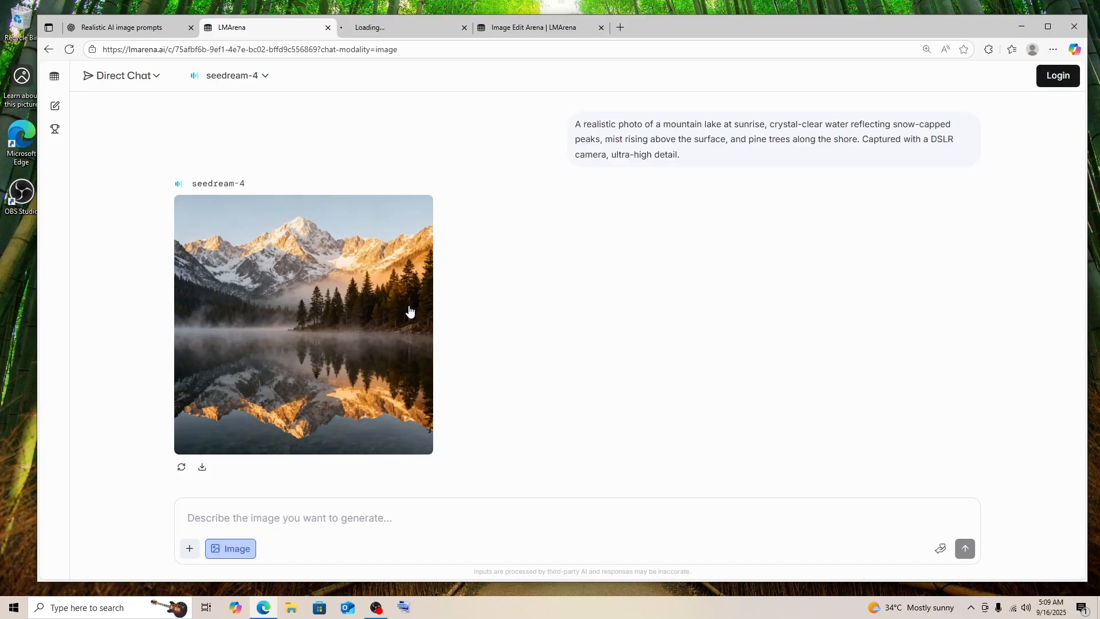
- View the generated lake photo full-size, then move to the Image Edit Arena leaderboard
left_click(303, 323)
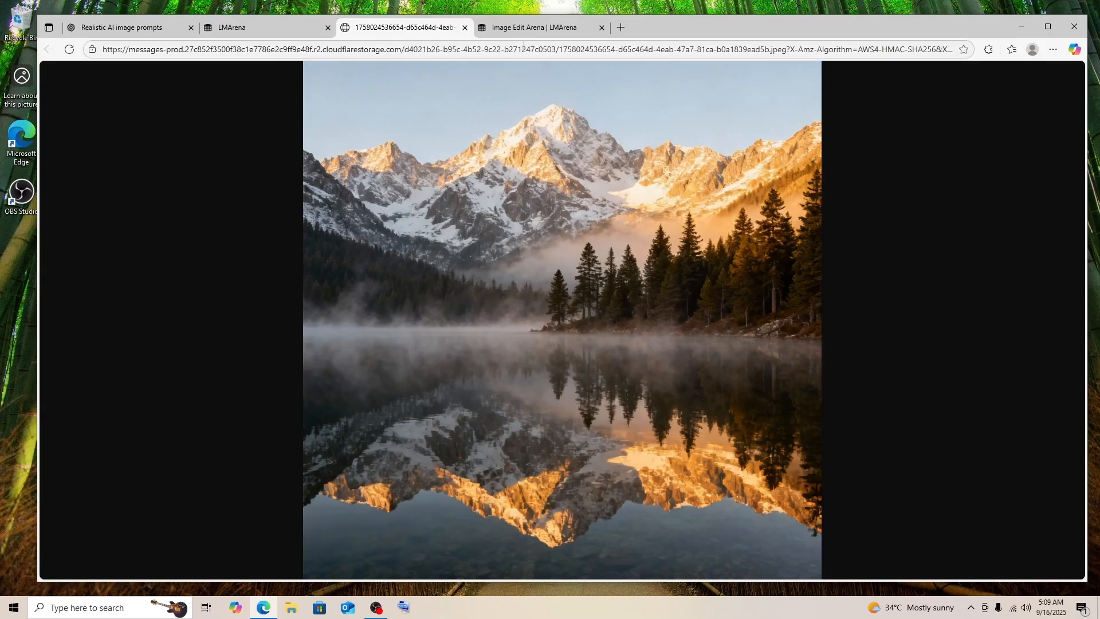
left_click(536, 27)
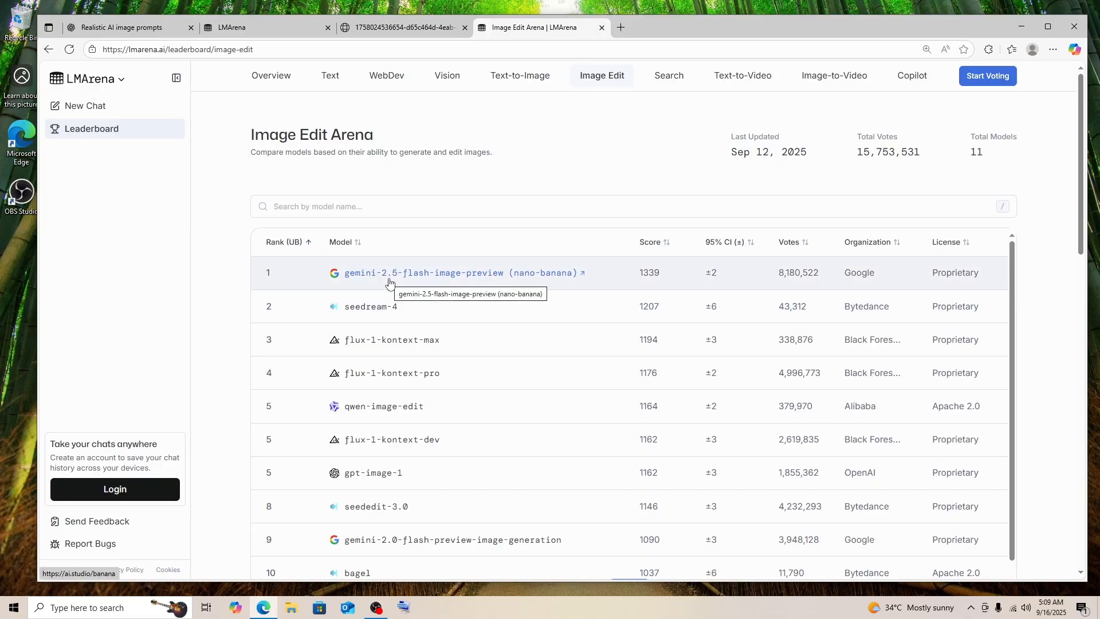
- Return to the seedream-4 chat showing the generated mountain lake photo
left_click(249, 28)
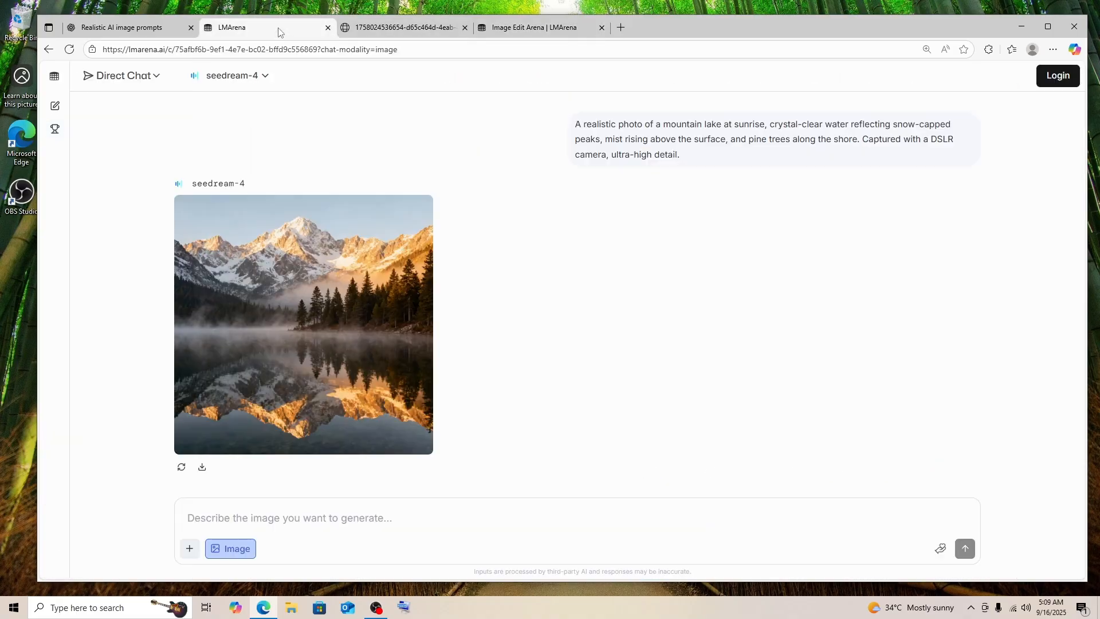
mouse_move(410, 346)
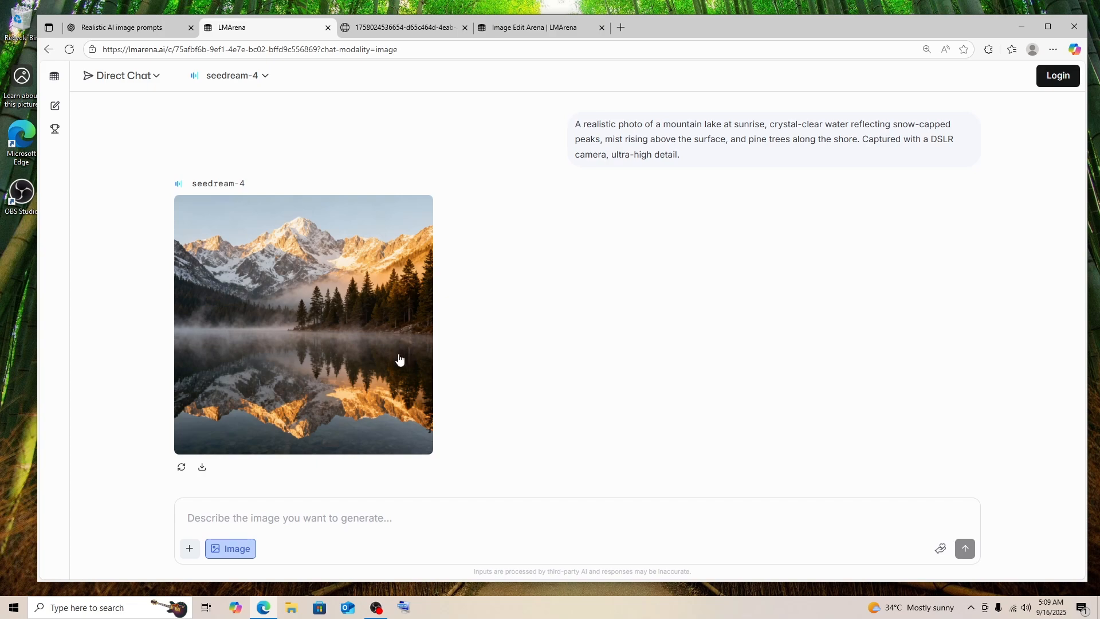
mouse_move(373, 331)
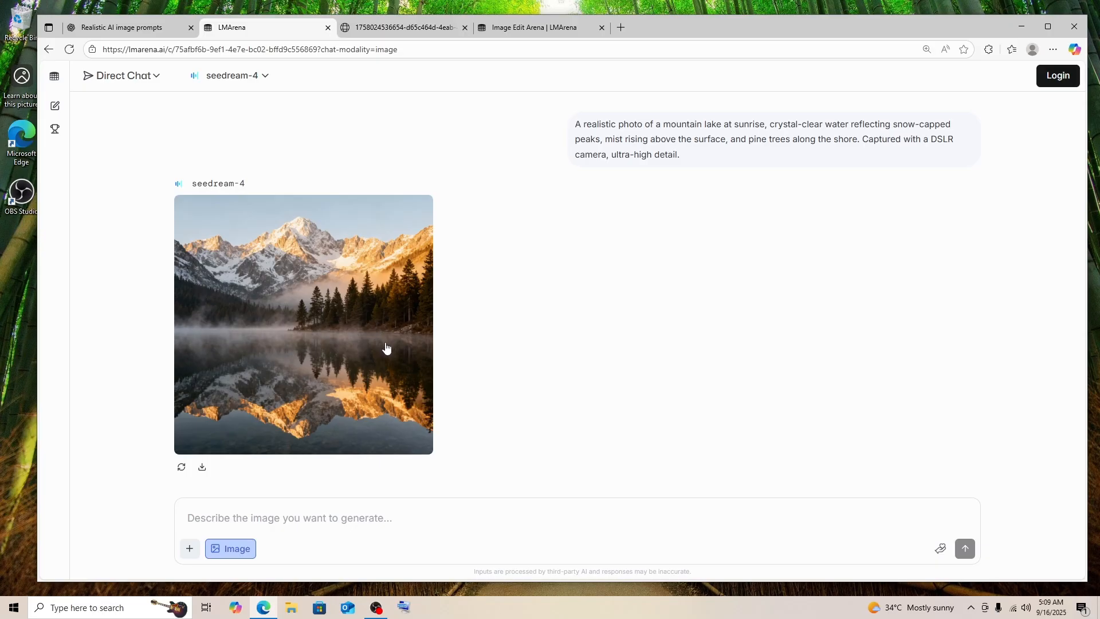
mouse_move(435, 304)
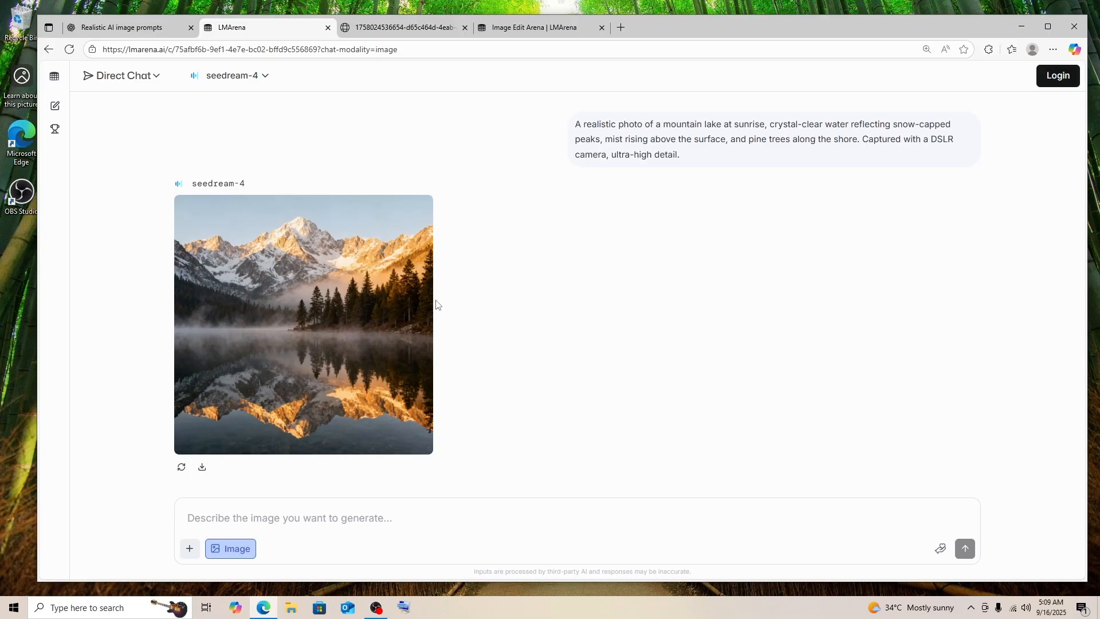
mouse_move(379, 584)
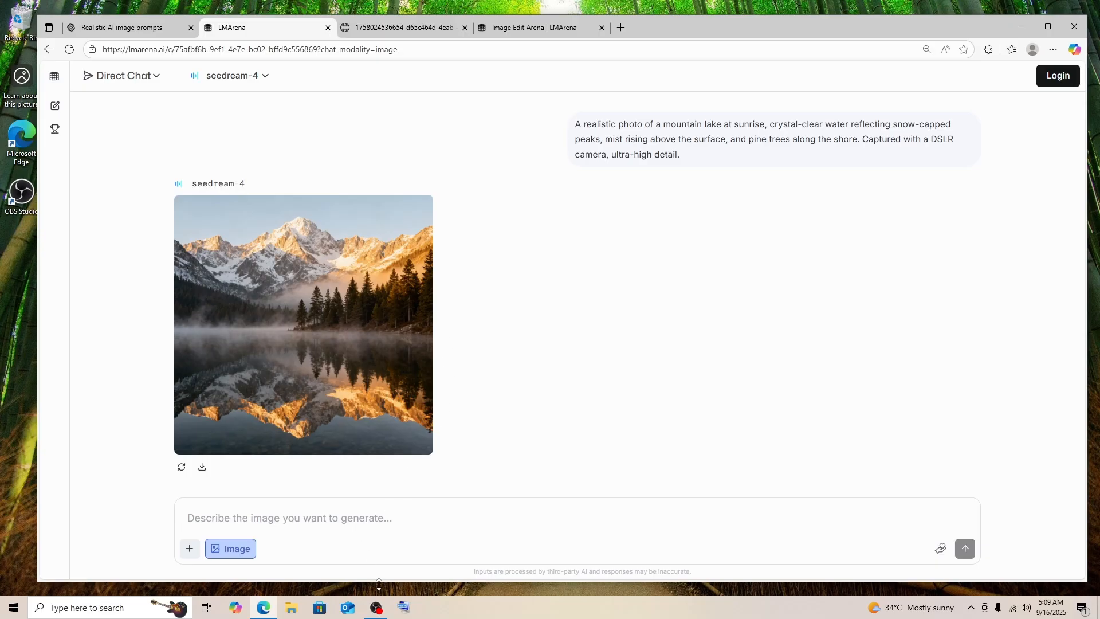